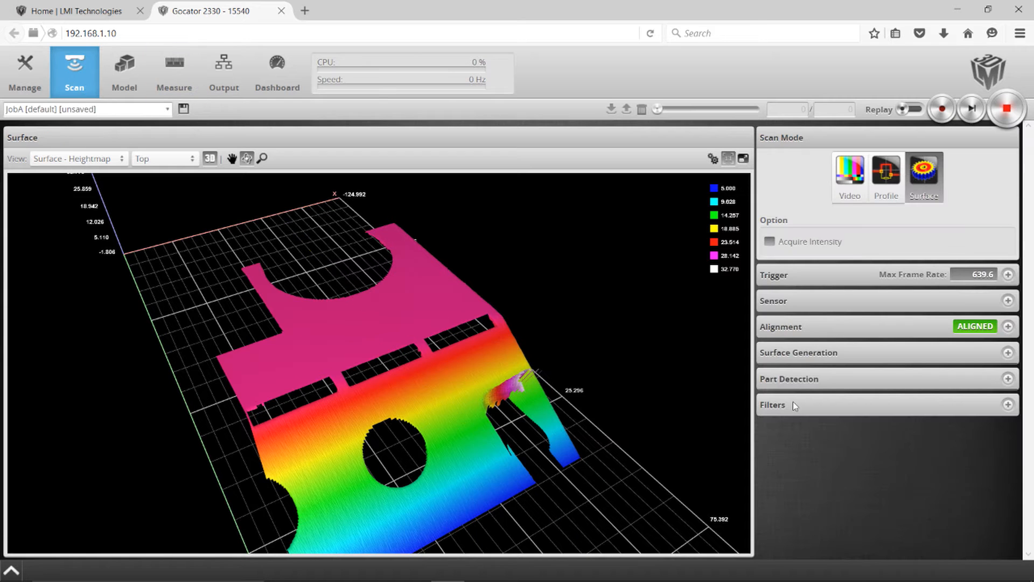
mouse_move(836, 382)
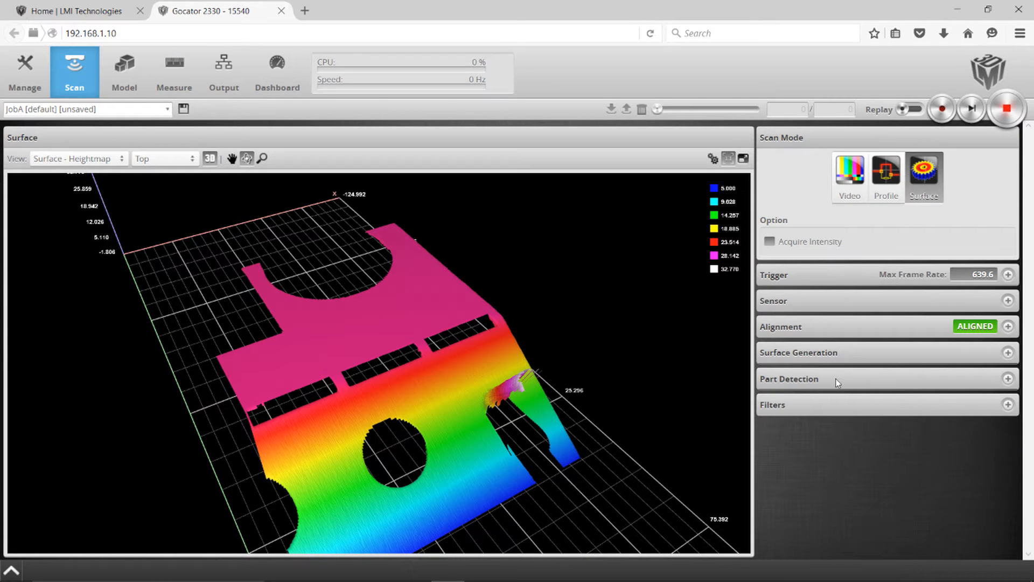
Expand Part Detection on the Scan page to reveal height threshold, gap and padding fields.
left_click(788, 378)
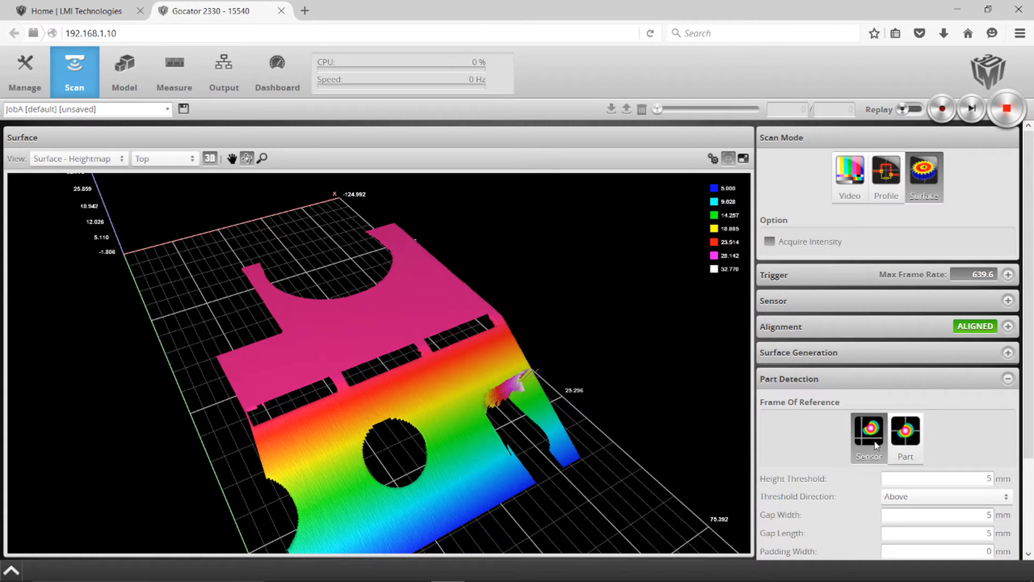
scroll("down", 3)
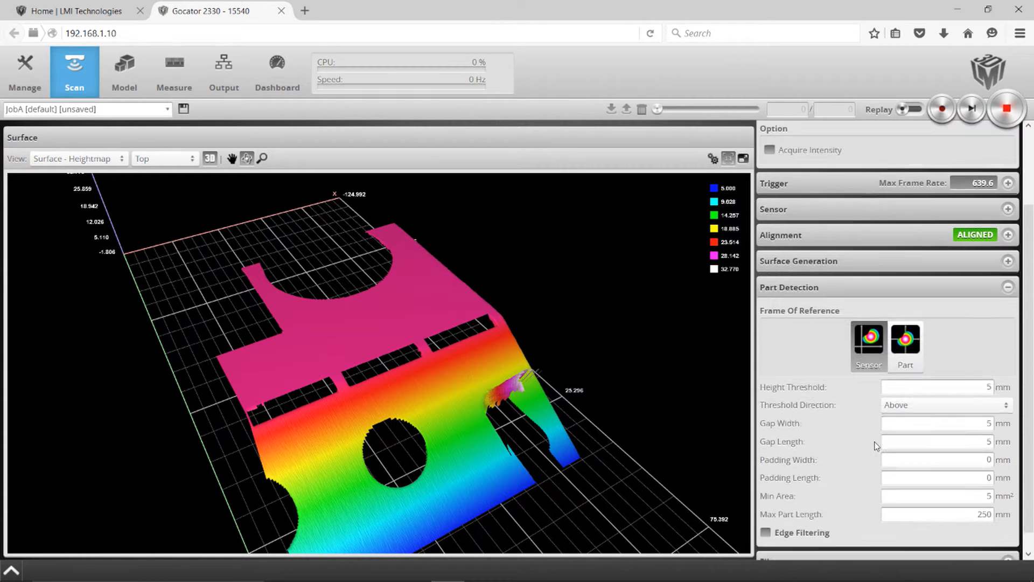
scroll("down", 3)
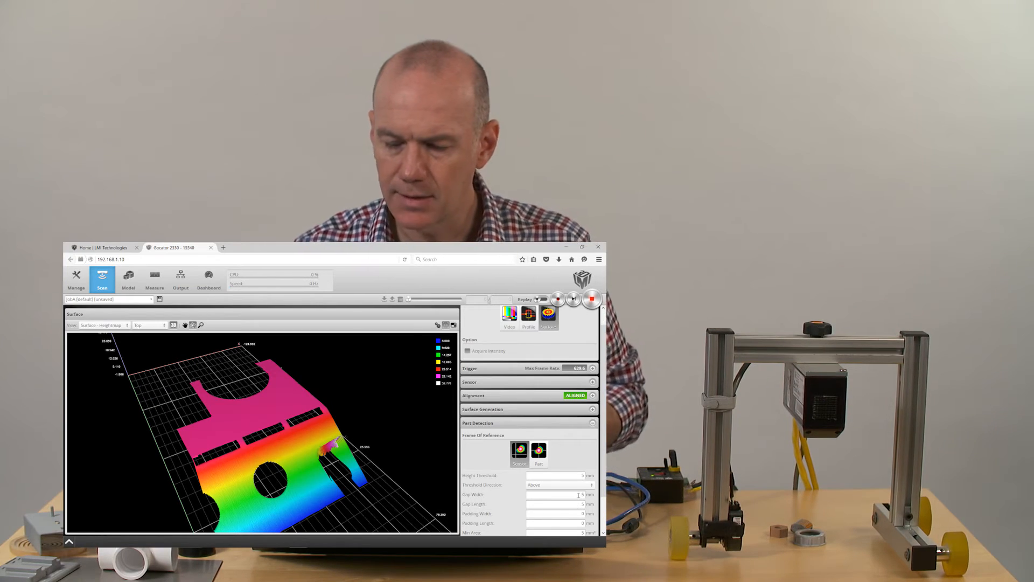
Take a snapshot scan with 25 mm gaps showing ring, hex nut and connector together.
left_click(556, 495)
type("25")
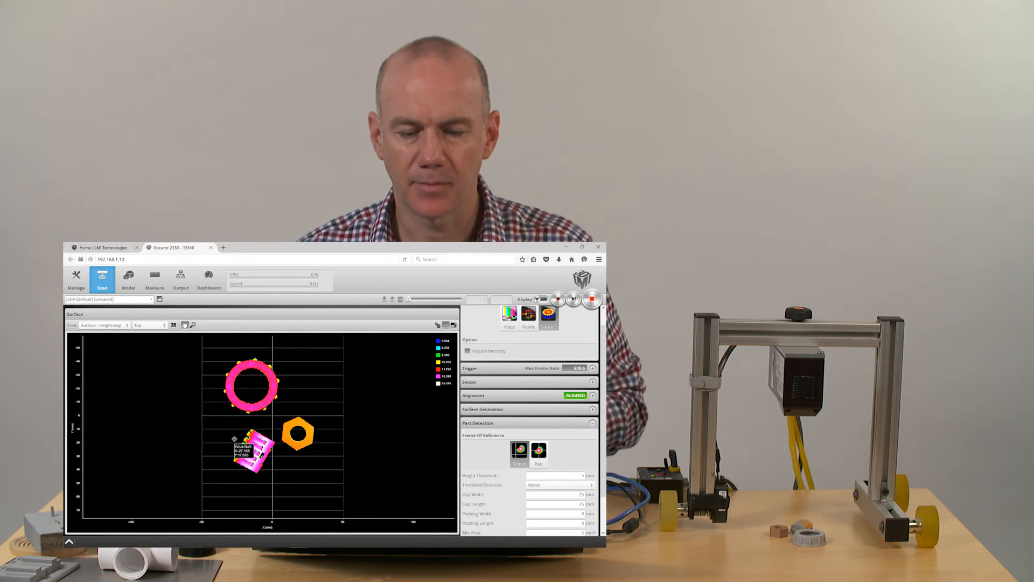
mouse_move(277, 426)
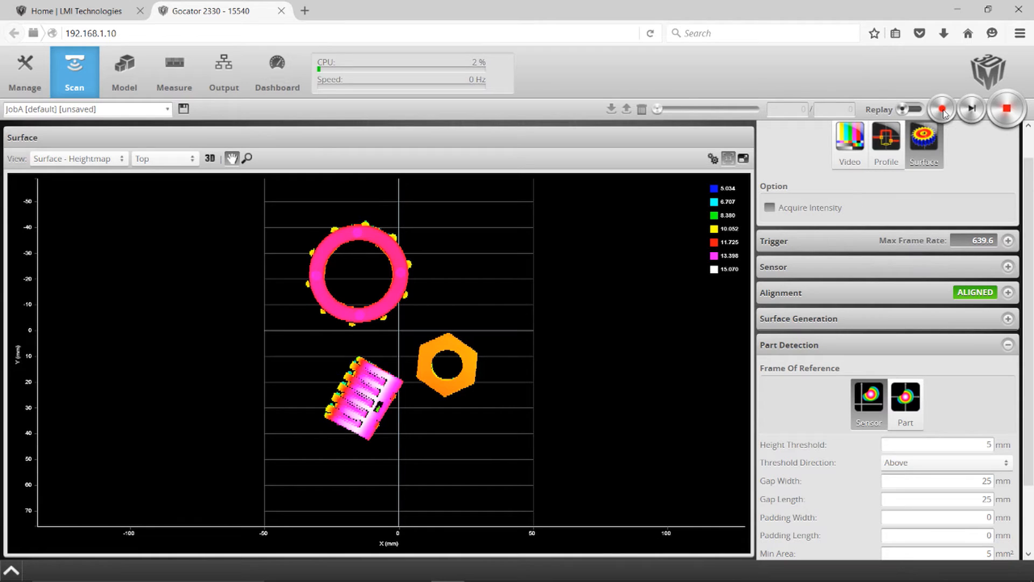
Rescan with 3 mm gaps, enable Replay and step back to frame 1 of 3 showing the connector alone.
left_click(936, 481)
type("3")
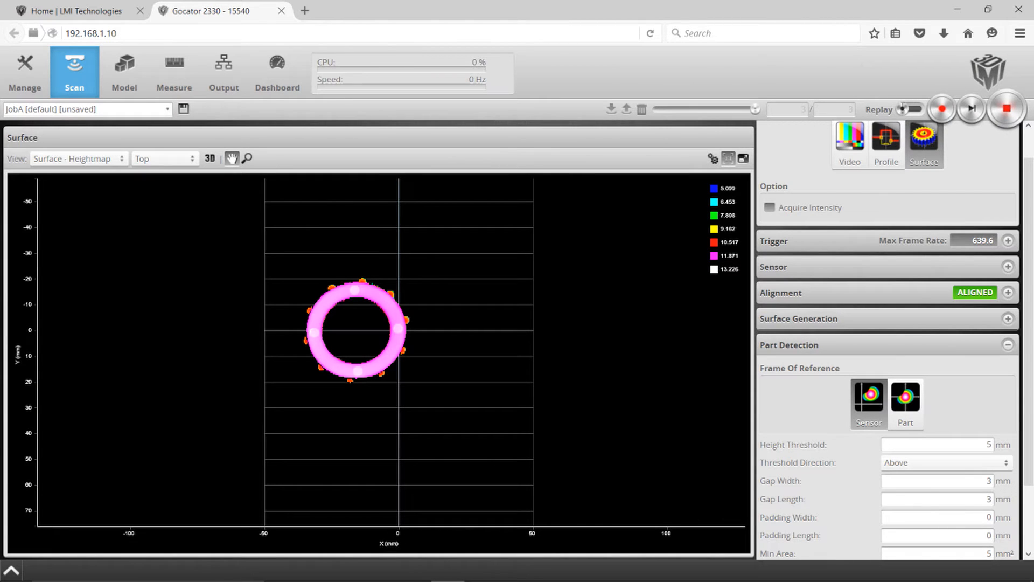
left_click(913, 109)
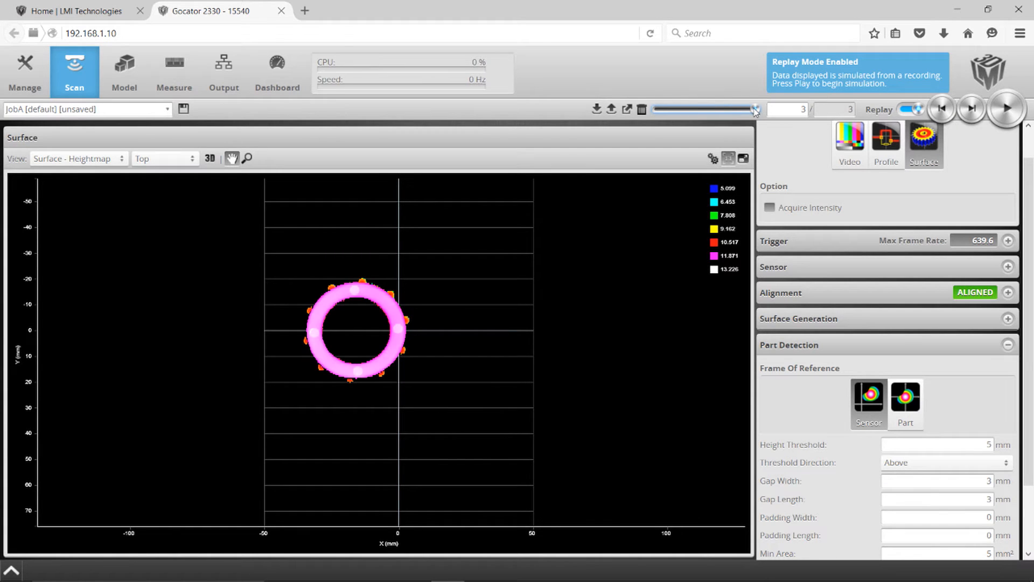
left_click_drag(754, 109, 698, 110)
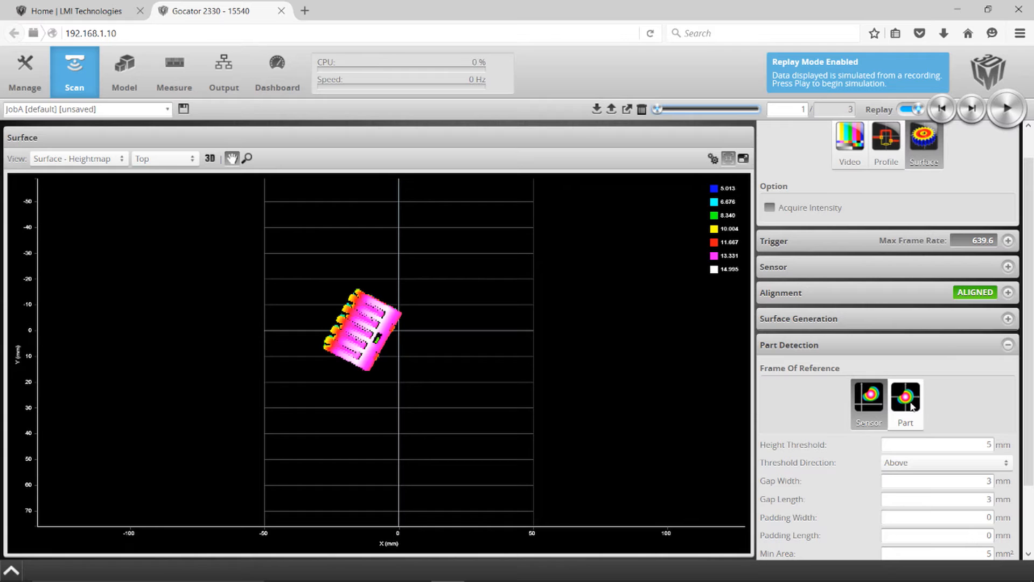
Set Frame Of Reference to Part, take a fresh snapshot and replay the connector centred at its origin.
left_click(905, 399)
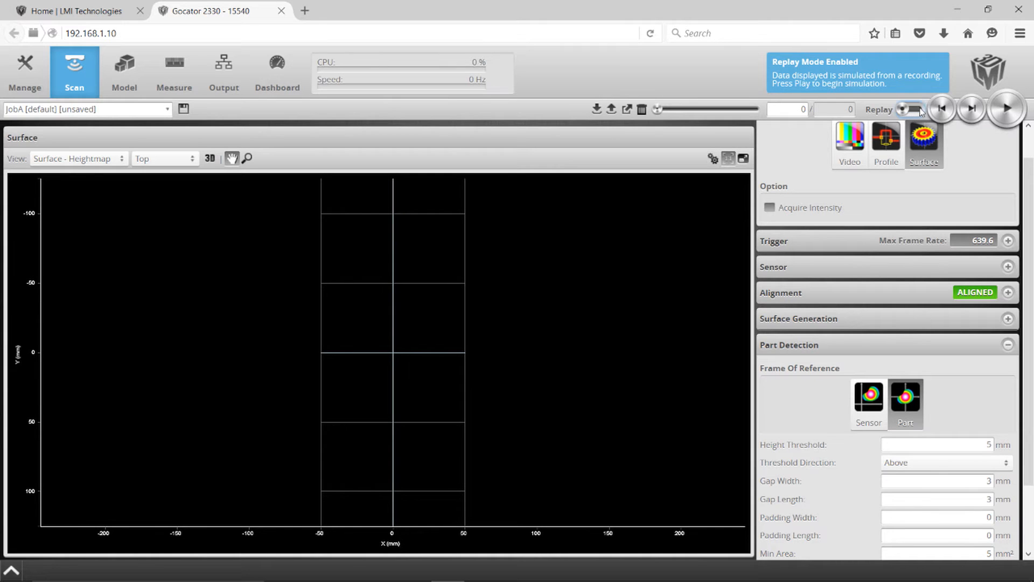
left_click(942, 108)
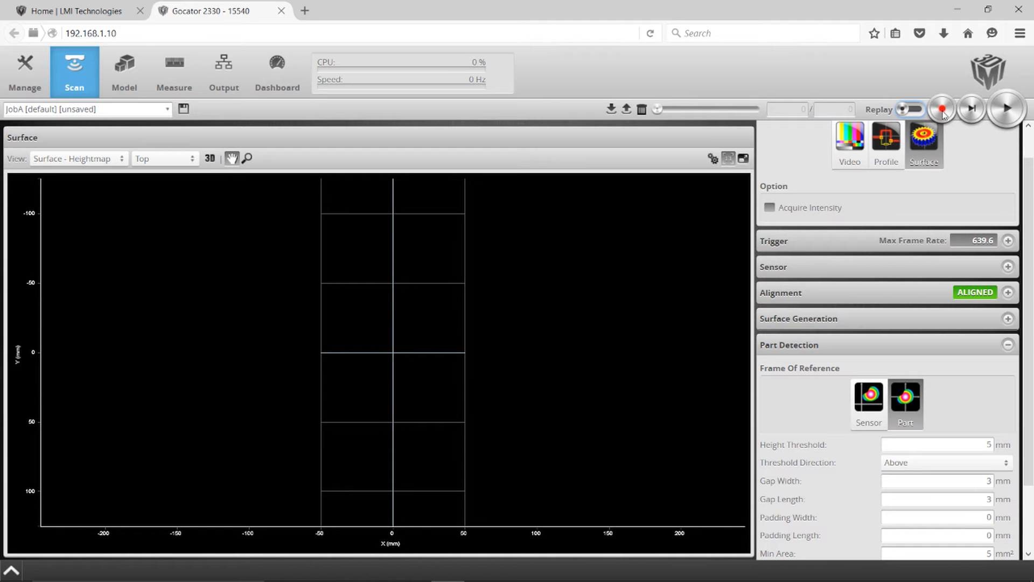
left_click(1005, 108)
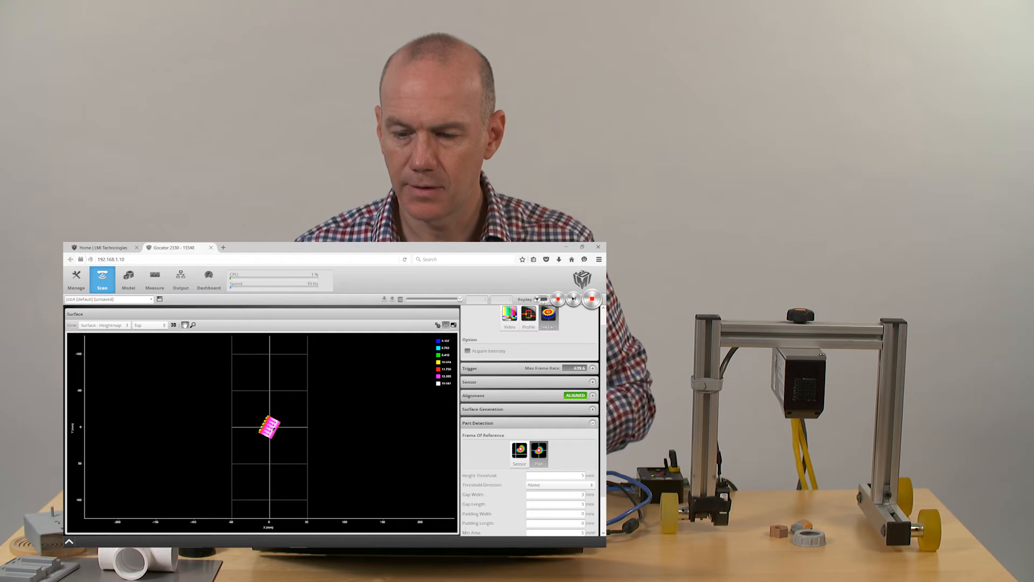
left_click(557, 298)
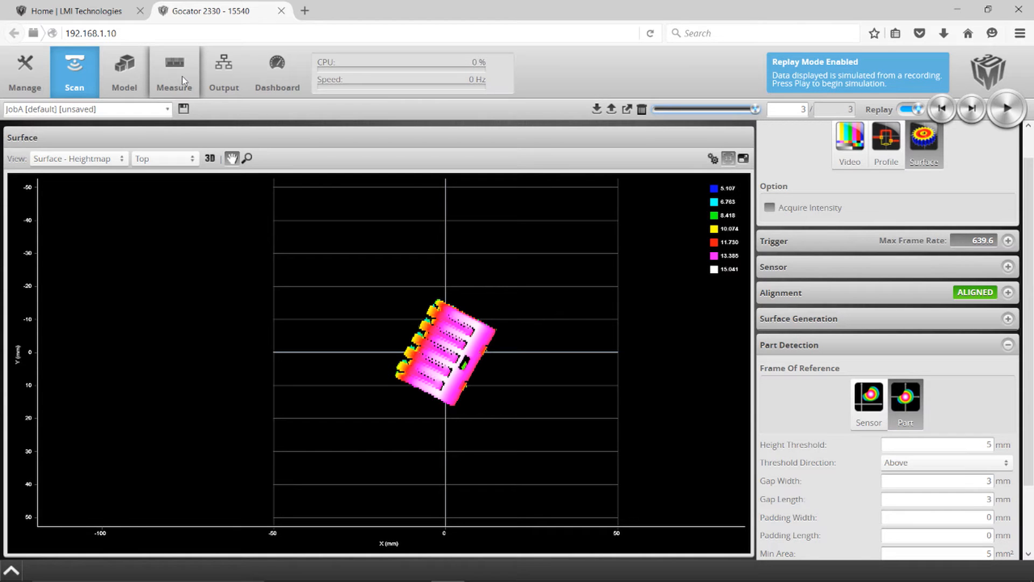
Add a Surface Bounding Box measurement on the Measure page with X, Y and Z outputs enabled.
left_click(173, 71)
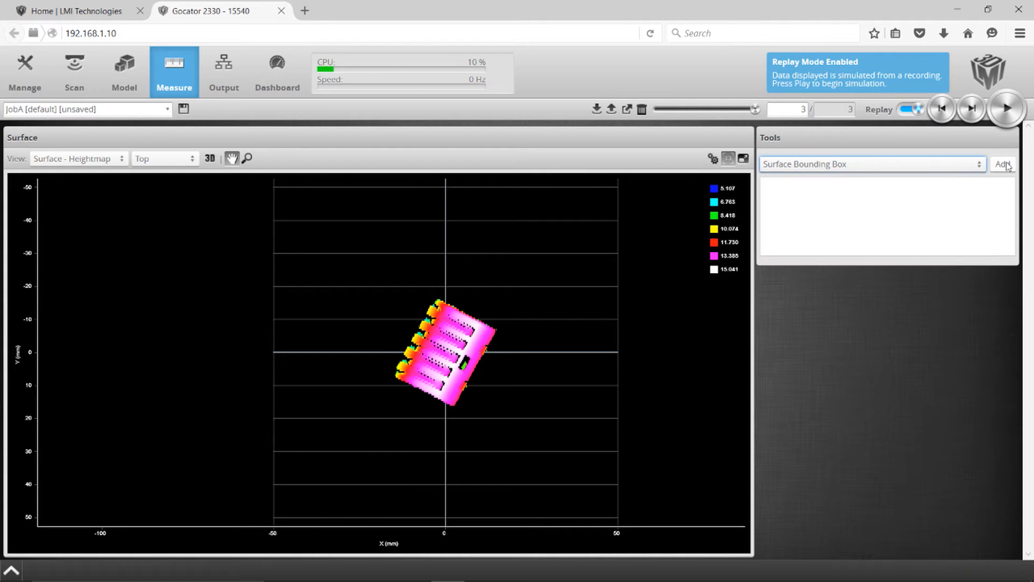
left_click(1002, 164)
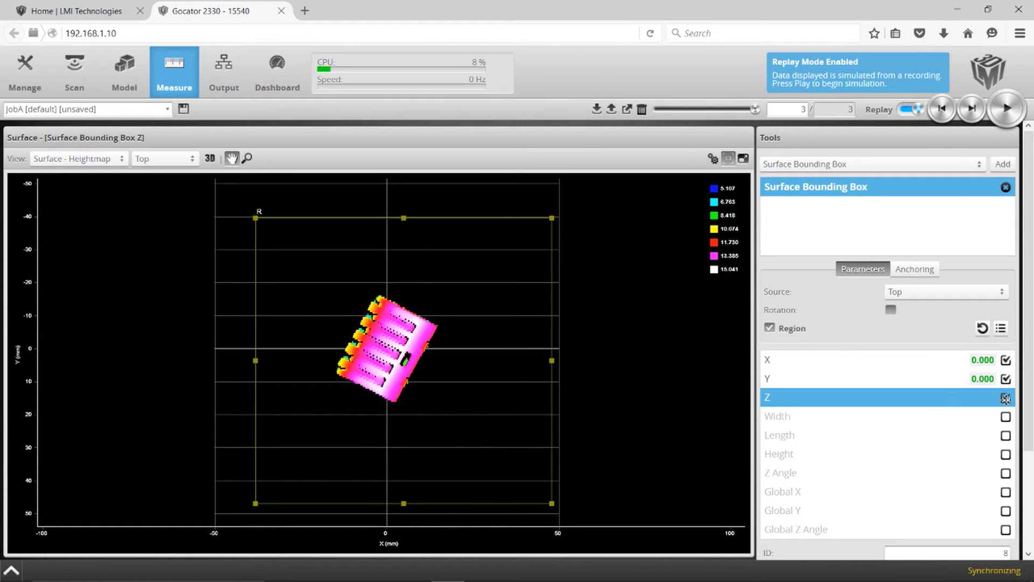
left_click(1005, 434)
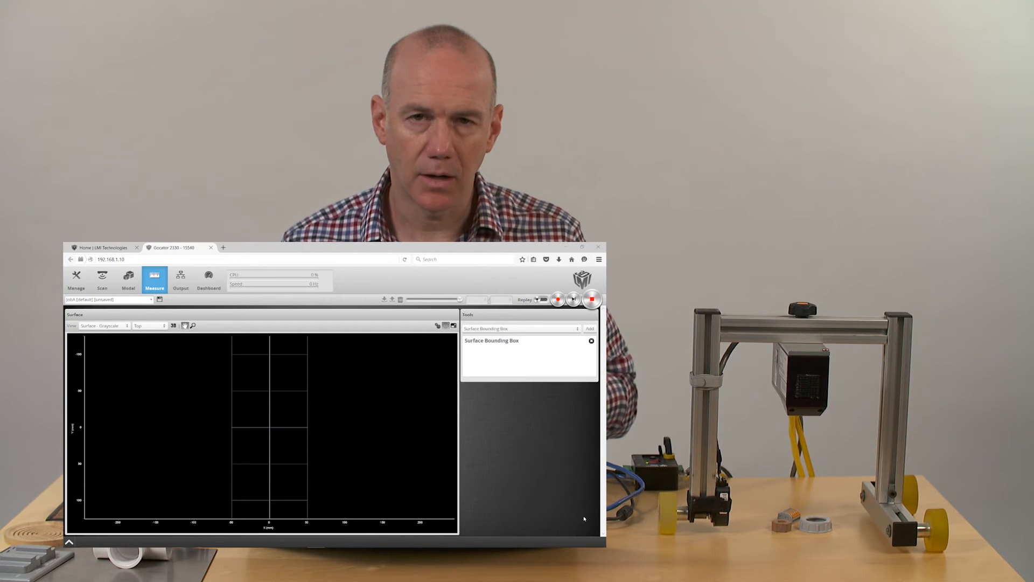
Set the Part Matching algorithm to Bounding Box so the screw's width and length are reported.
left_click(128, 278)
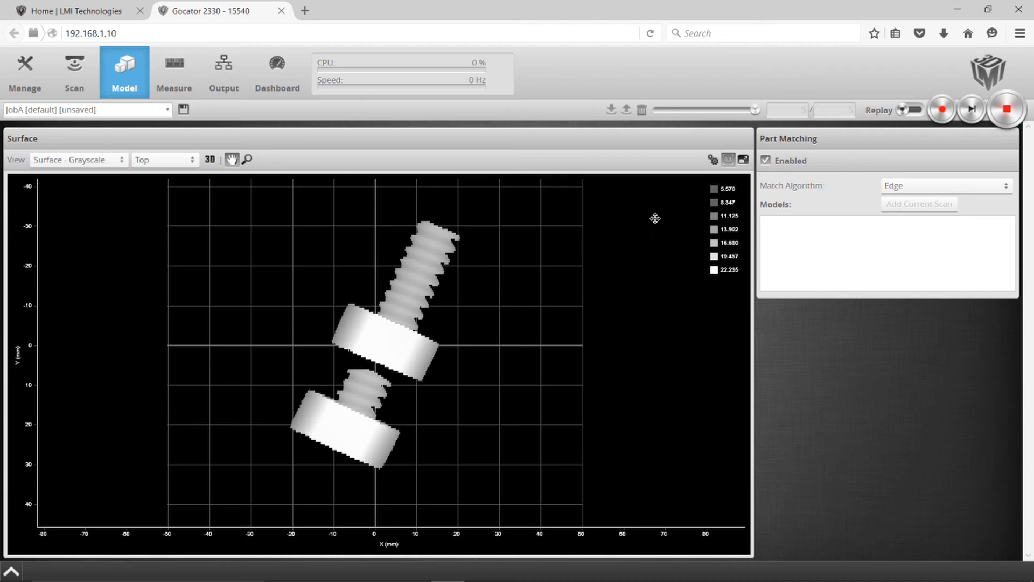
mouse_move(912, 171)
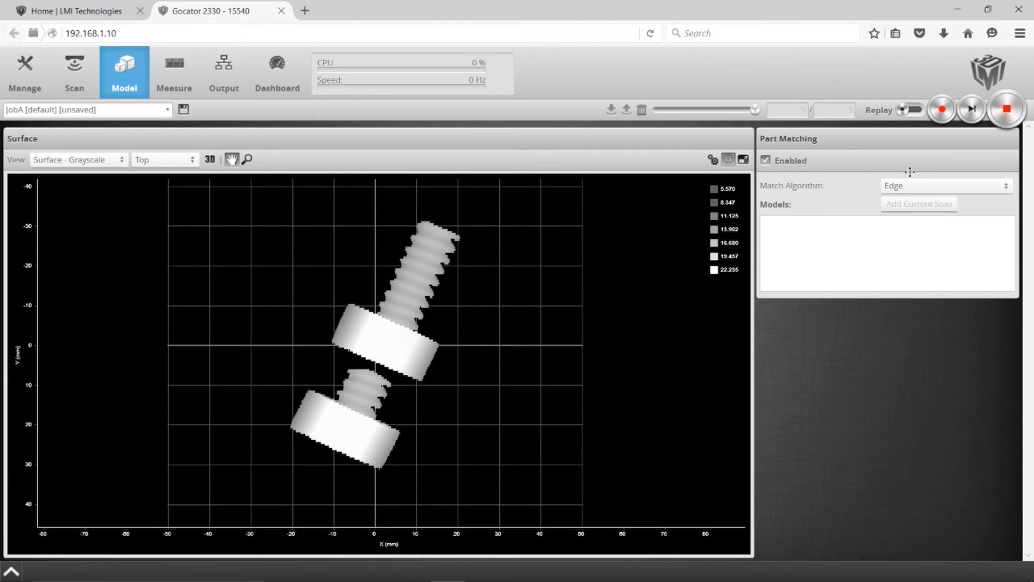
mouse_move(930, 189)
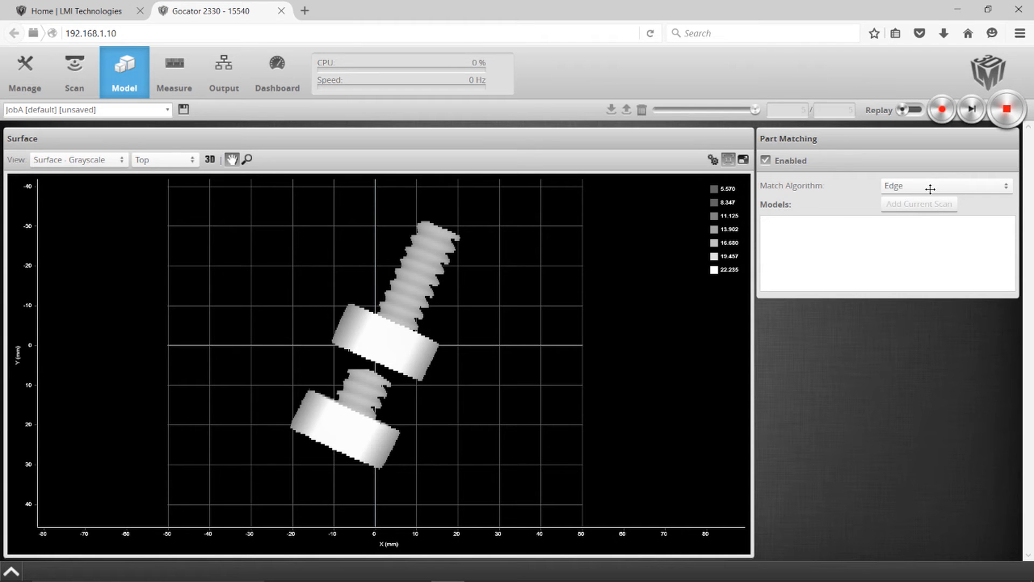
left_click(945, 185)
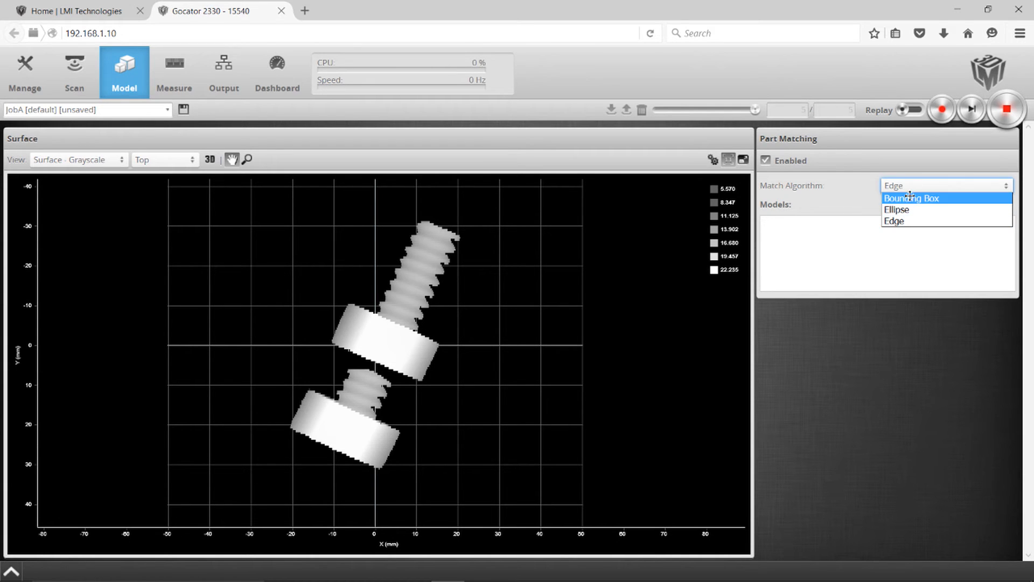
left_click(913, 198)
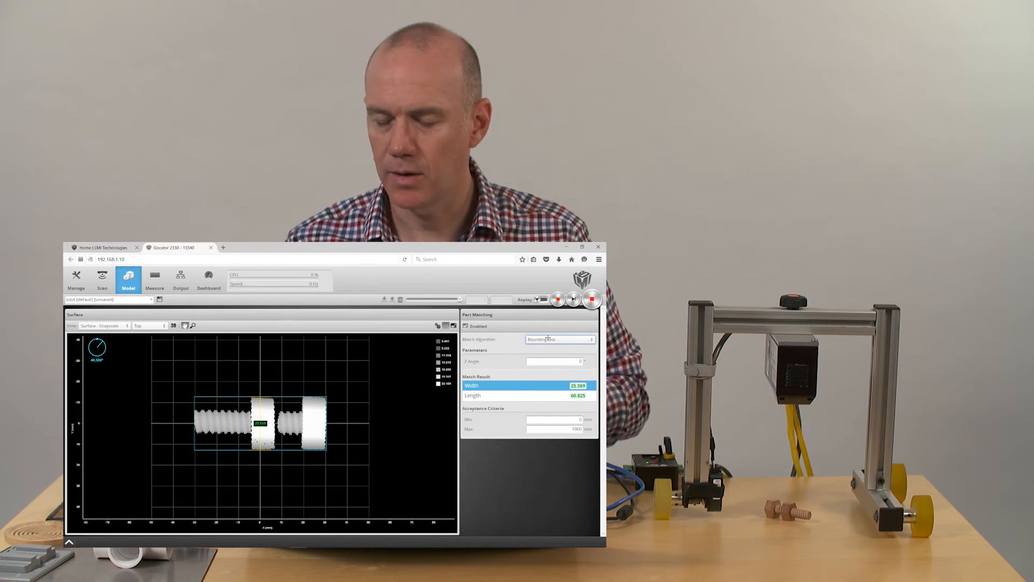
Switch matching to Edge, teach the current screw scan as Model1 and rescan the screw at a new angle.
left_click(559, 338)
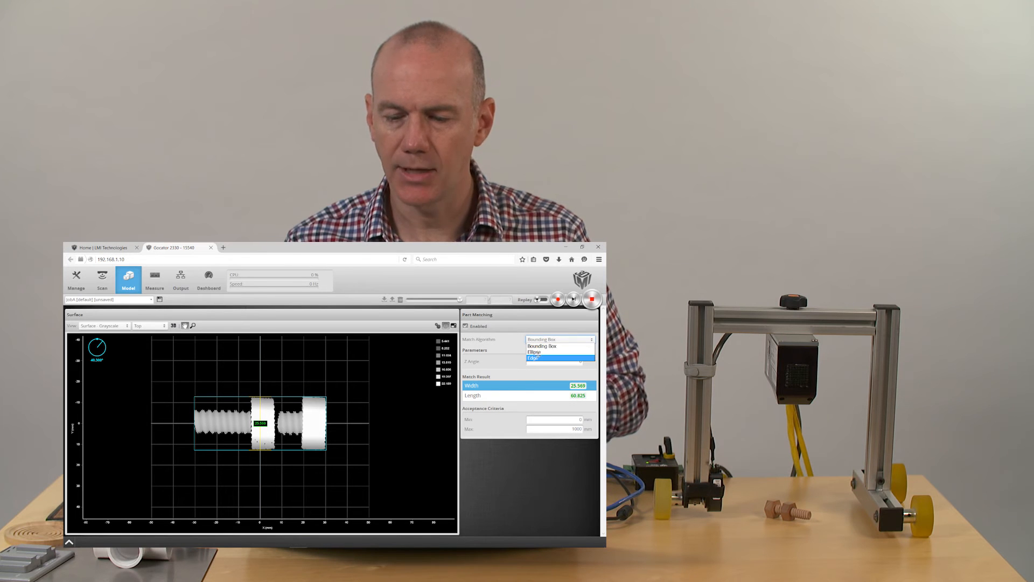
left_click(536, 358)
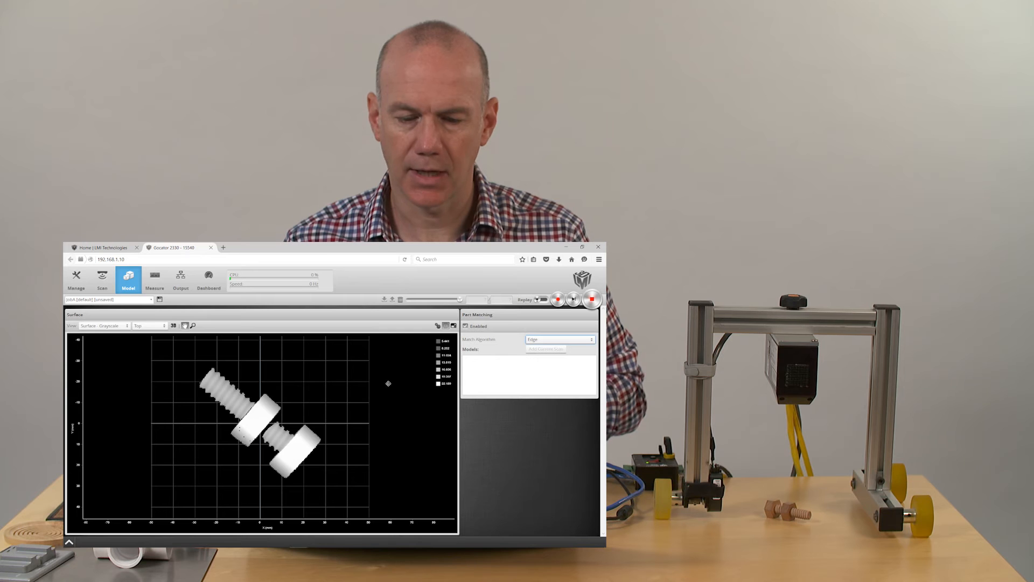
mouse_move(445, 407)
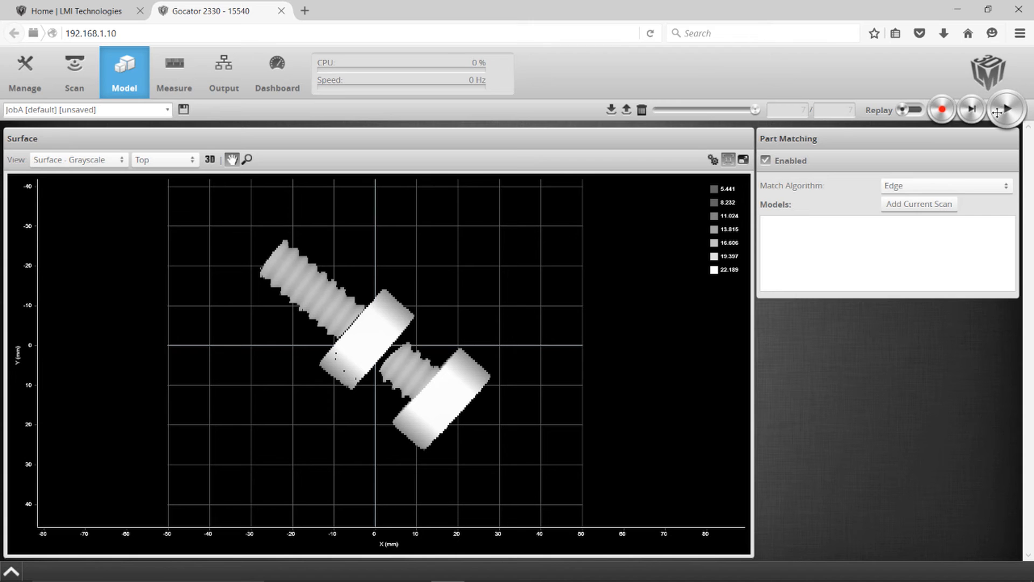
left_click(918, 204)
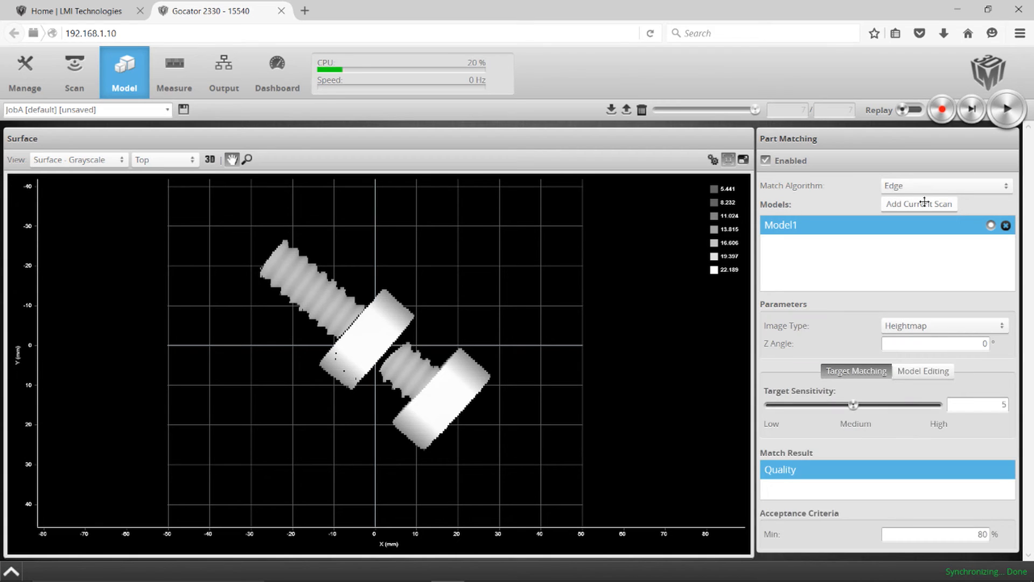
left_click(918, 204)
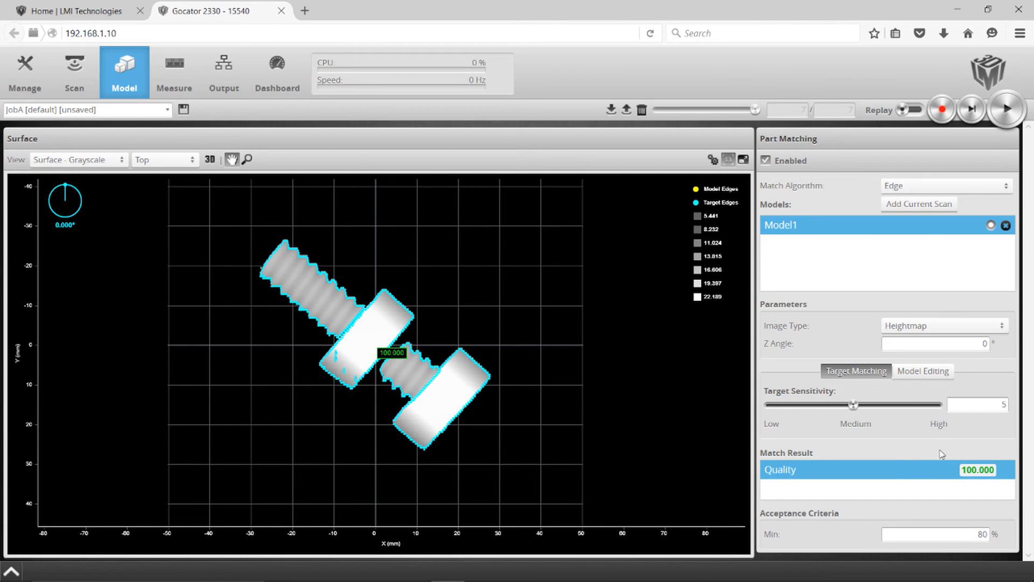
mouse_move(398, 285)
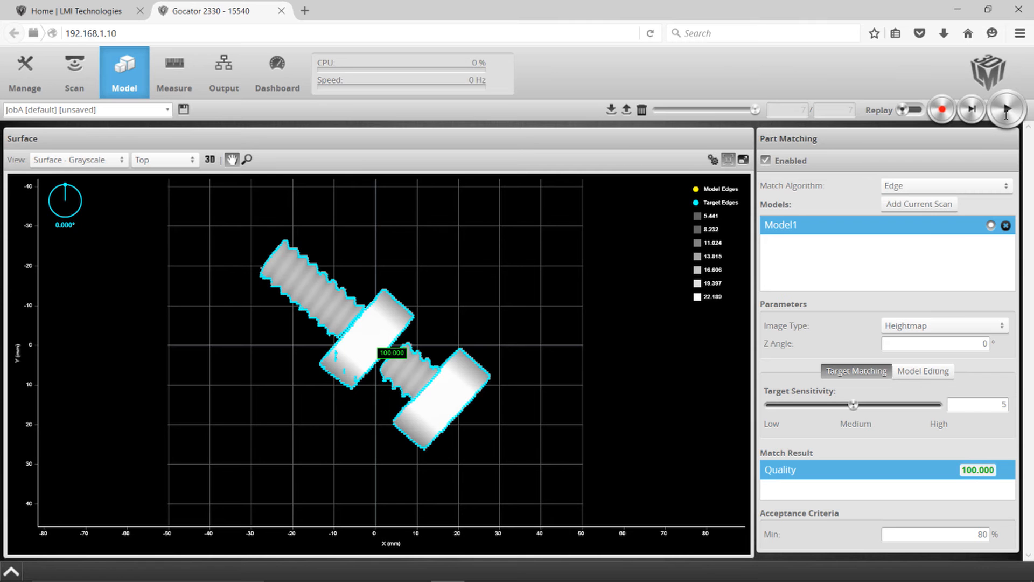
left_click(1005, 110)
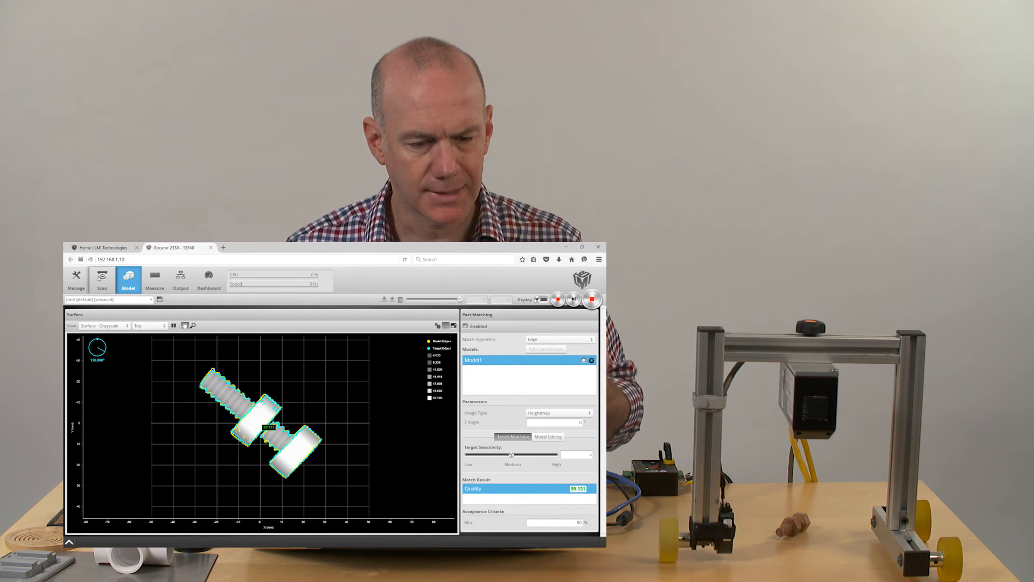
Scan the connector rod with the business card and display it as a Surface heightmap with intensity acquired.
left_click(103, 278)
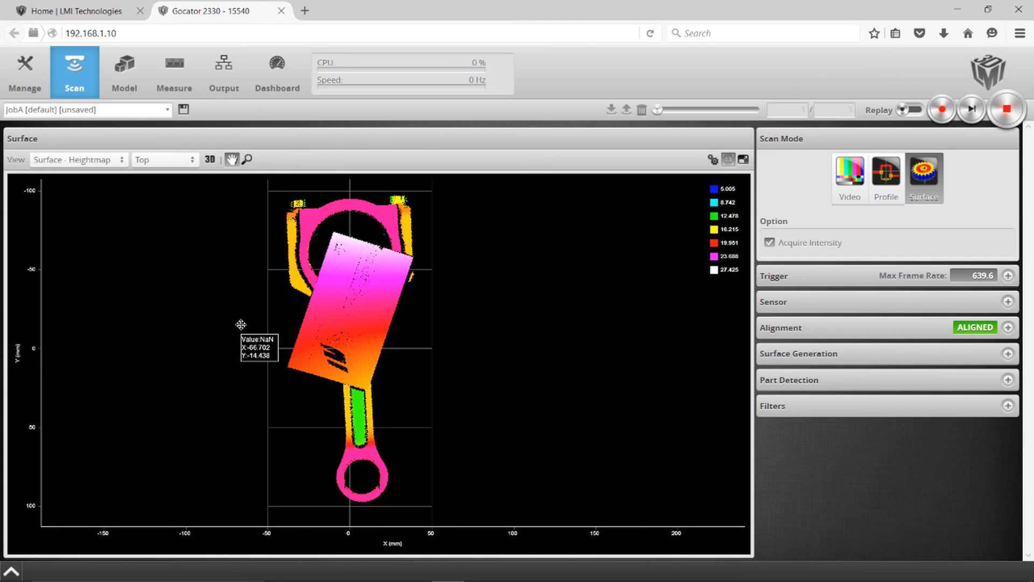
left_click_drag(241, 324, 317, 330)
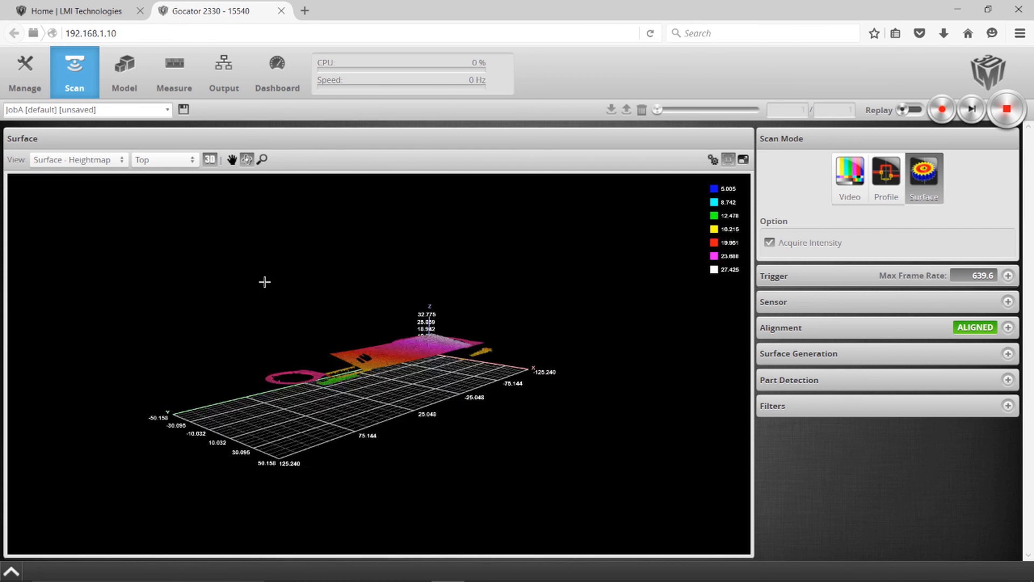
left_click_drag(265, 282, 461, 397)
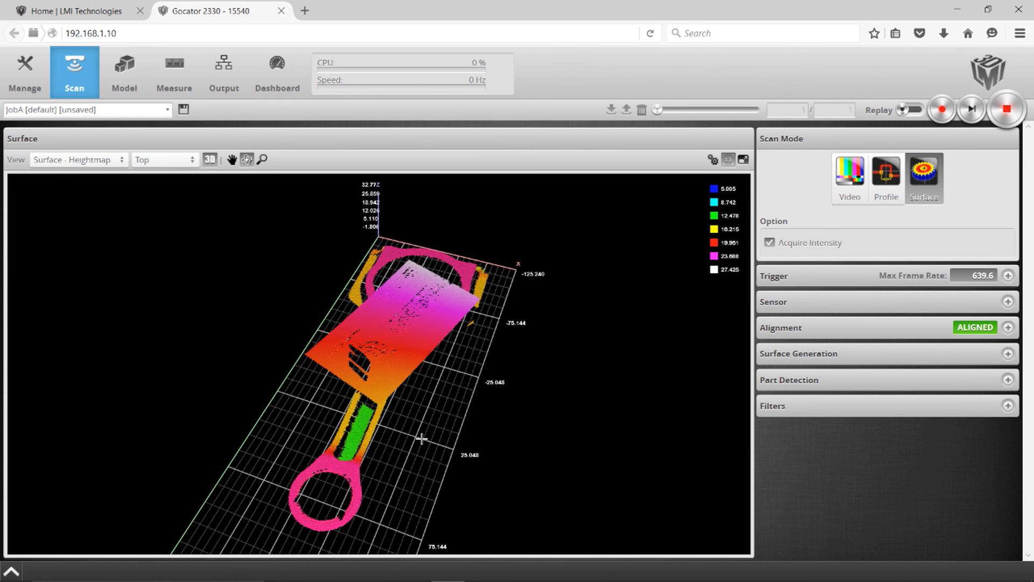
mouse_move(209, 159)
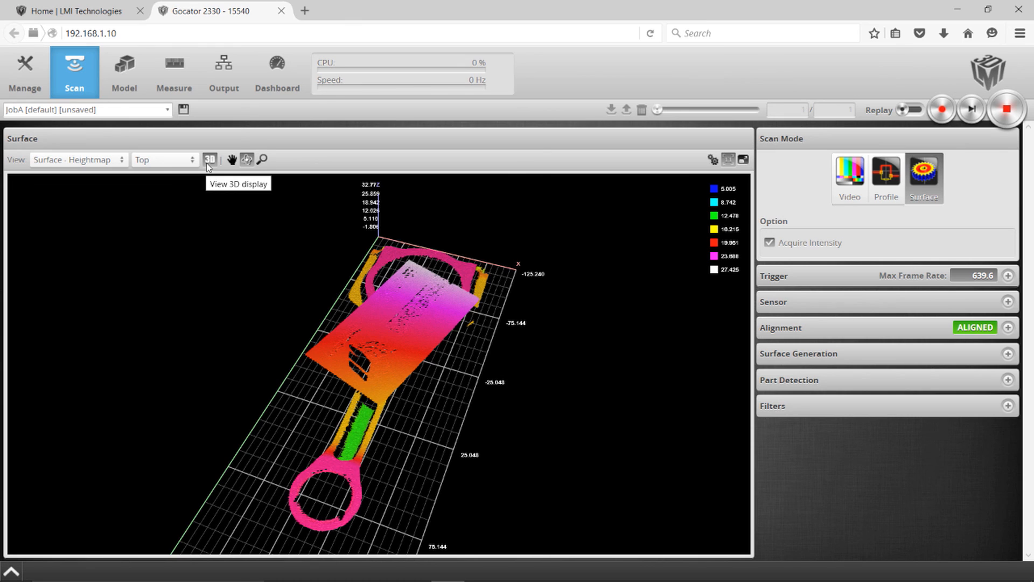
left_click(210, 160)
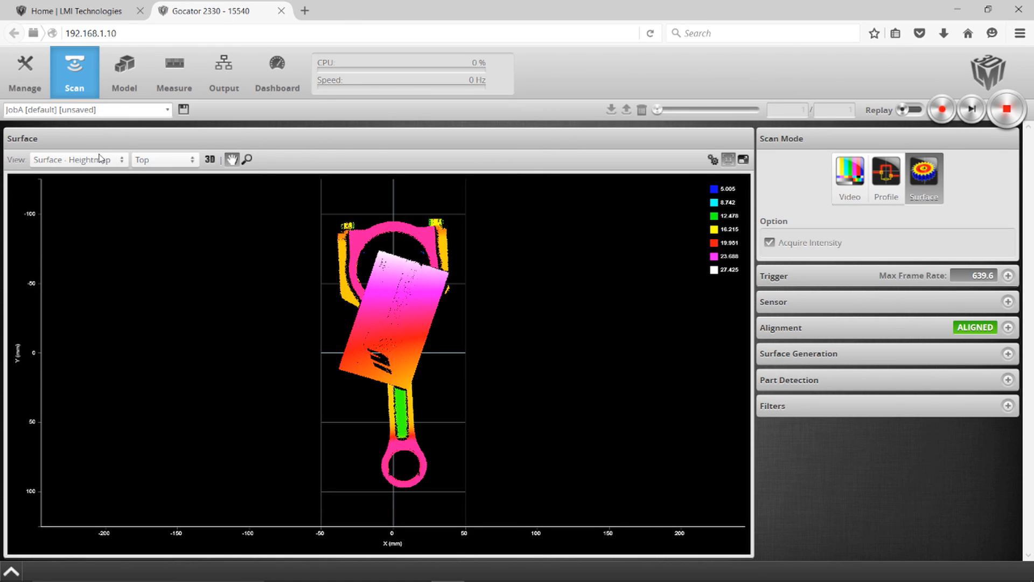
Switch the view to Surface - Intensity and rotate it so the business card print is legible.
left_click(76, 159)
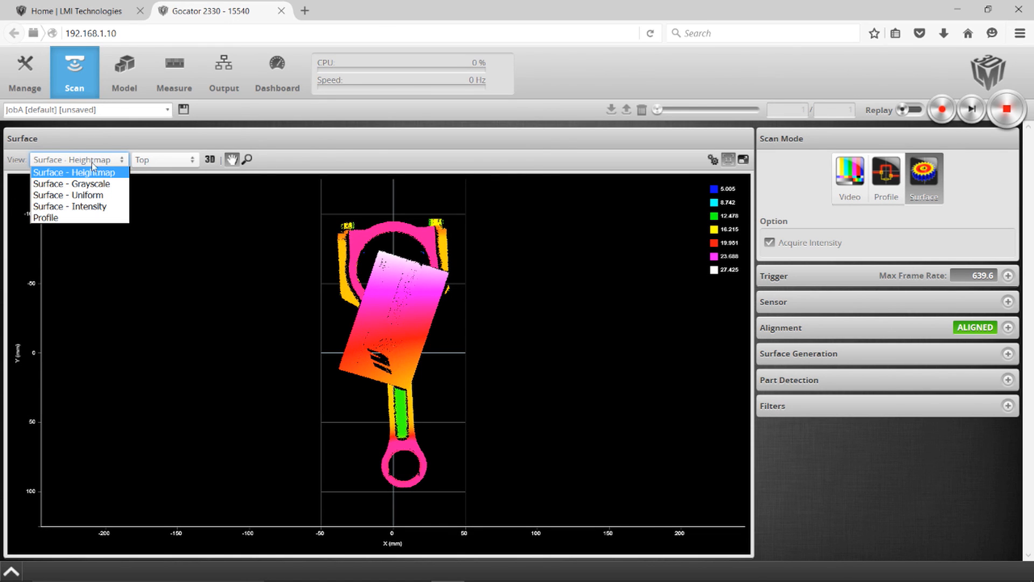
left_click(69, 206)
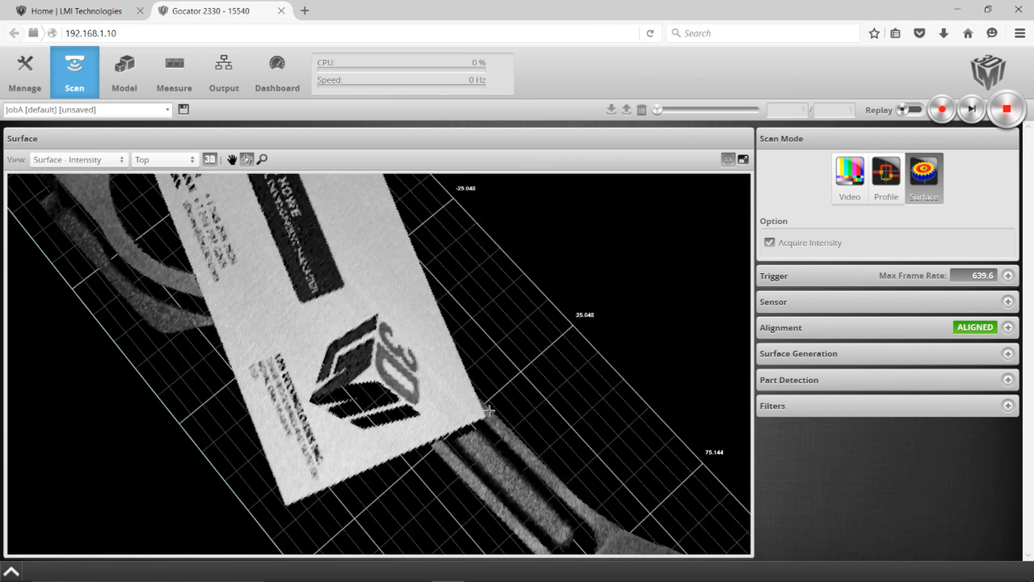
left_click_drag(488, 411, 556, 398)
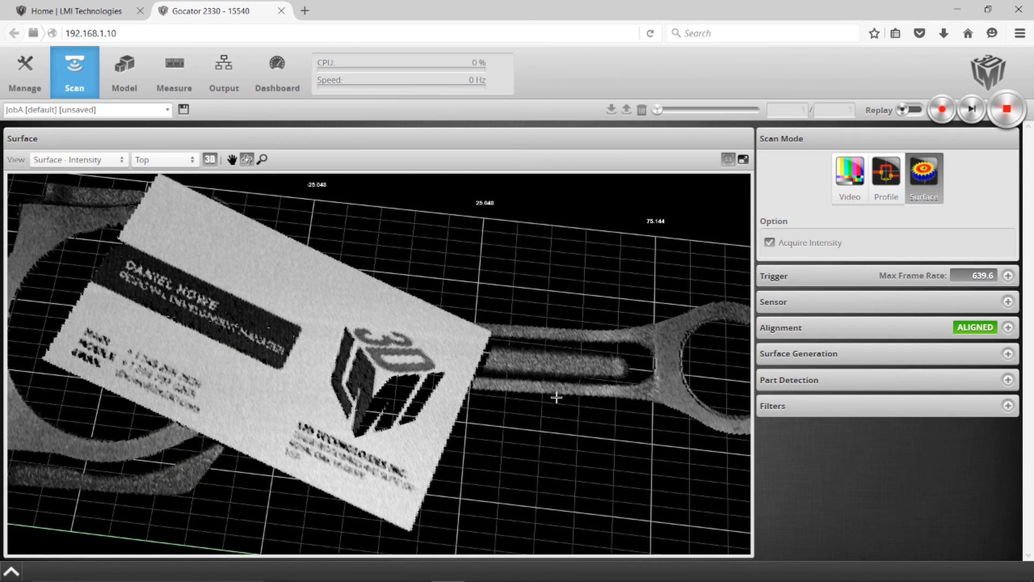